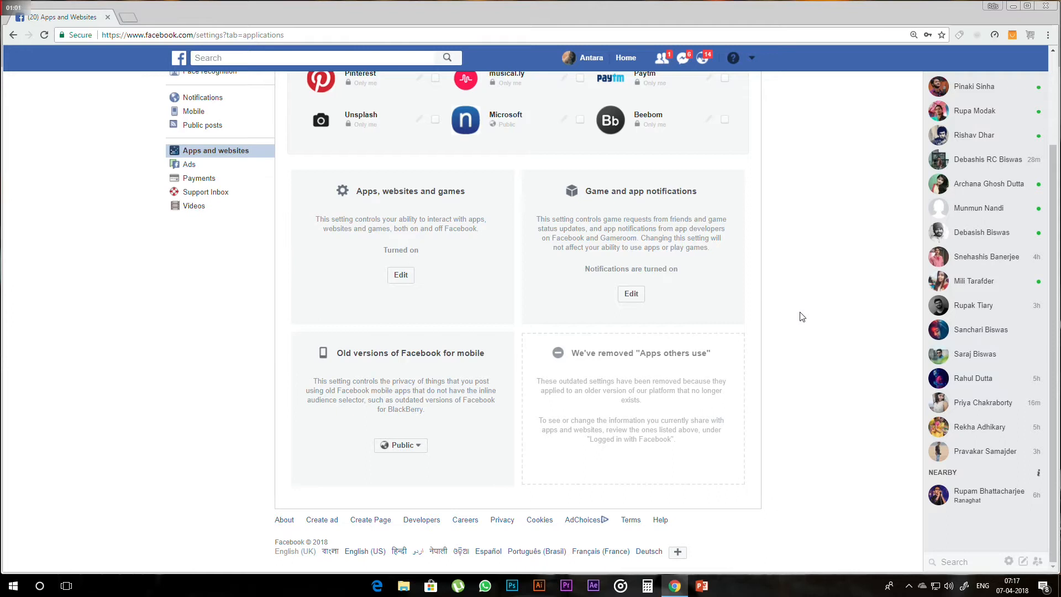
mouse_move(787, 340)
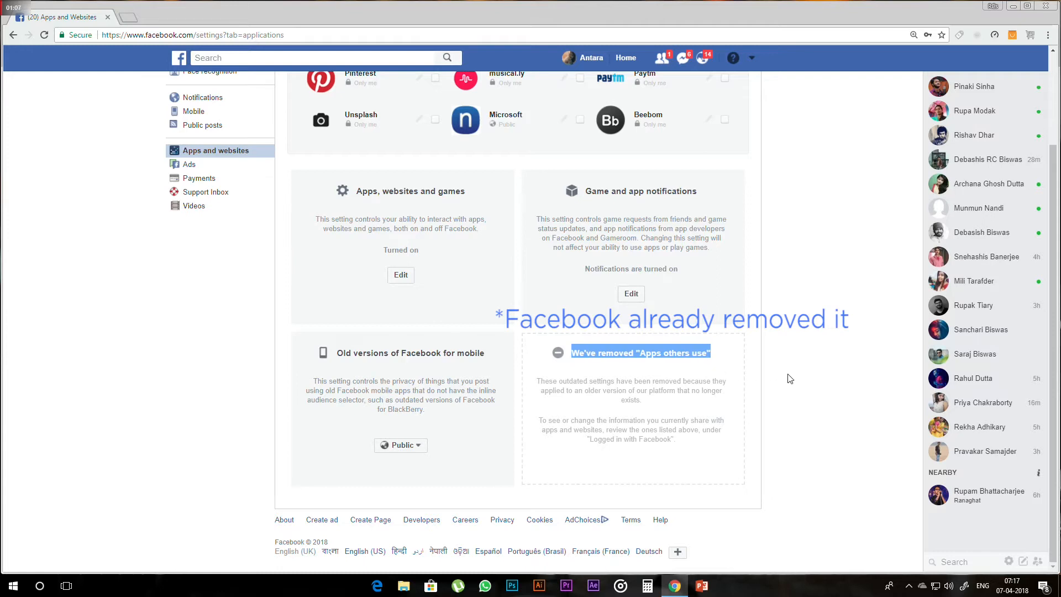
mouse_move(801, 371)
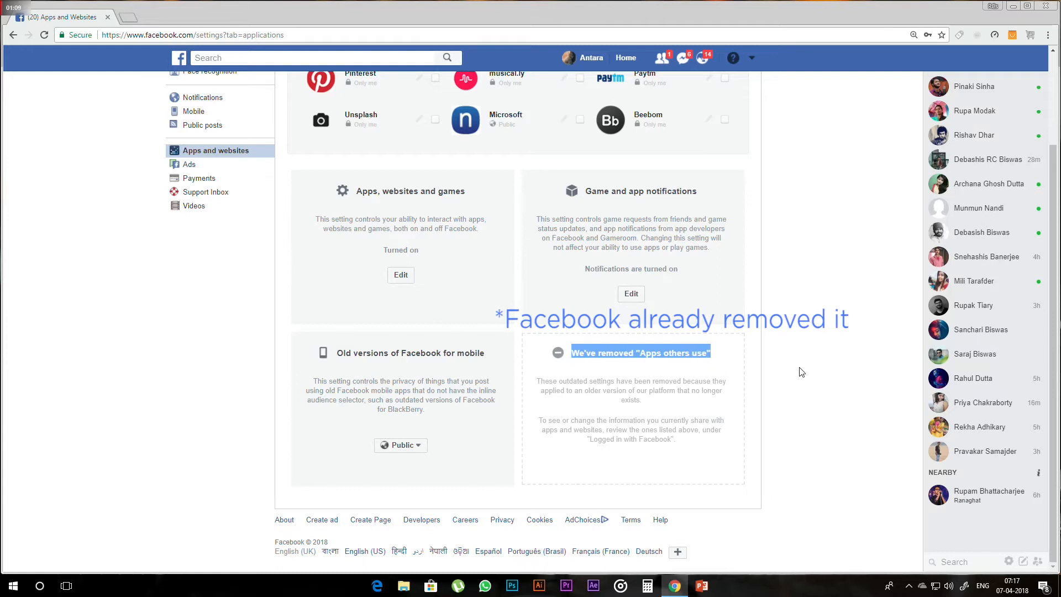